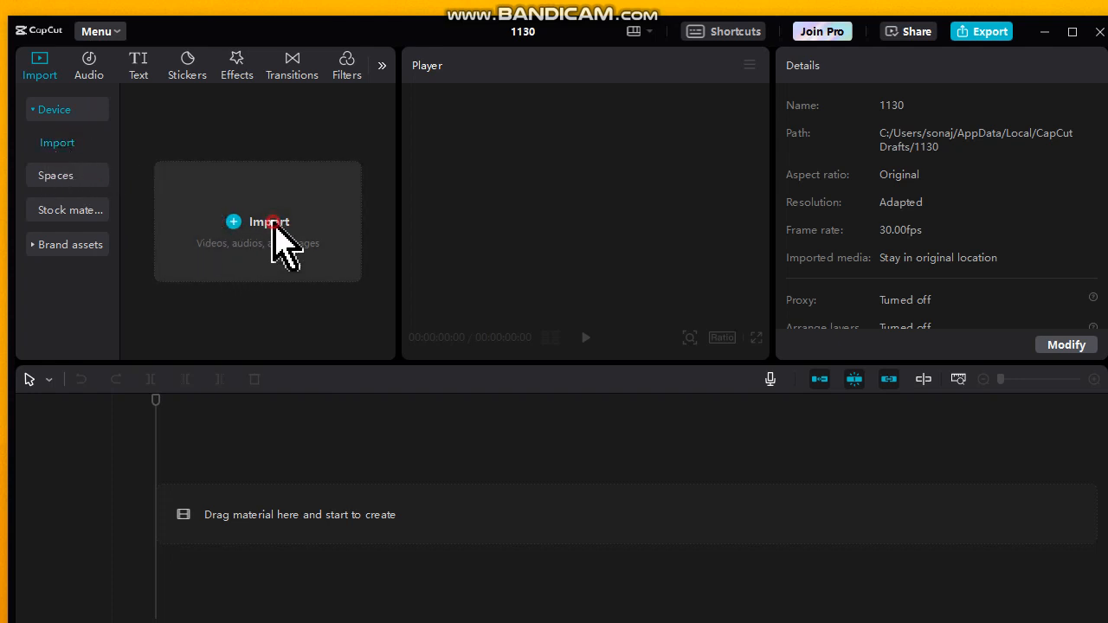
Import example (3).mp4 from the file dialog into the media library.
click(270, 222)
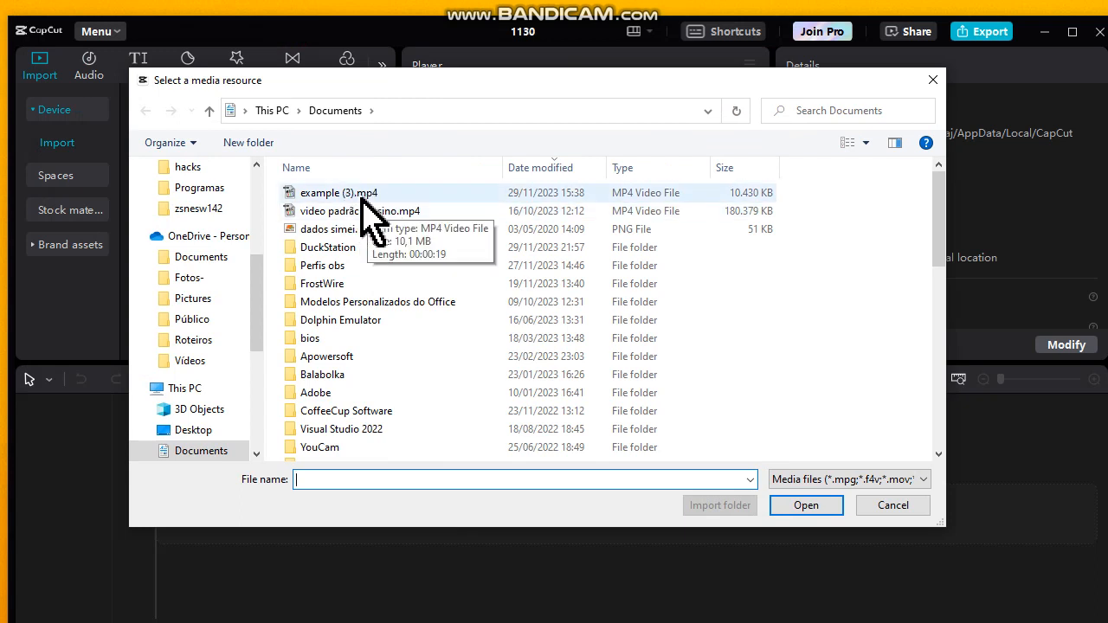
click(339, 192)
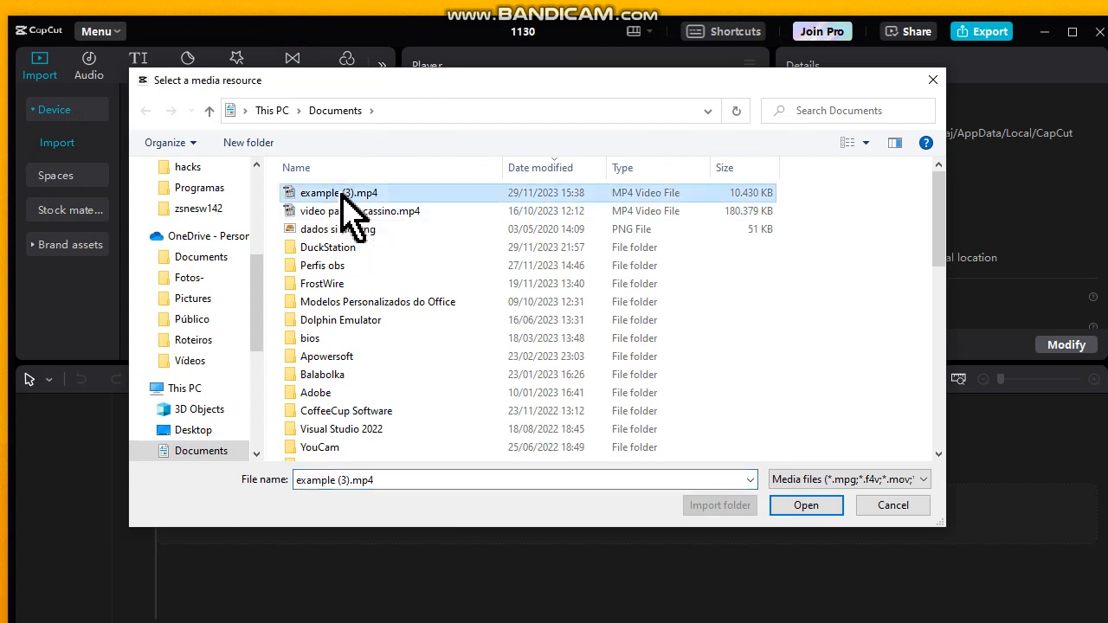
click(803, 505)
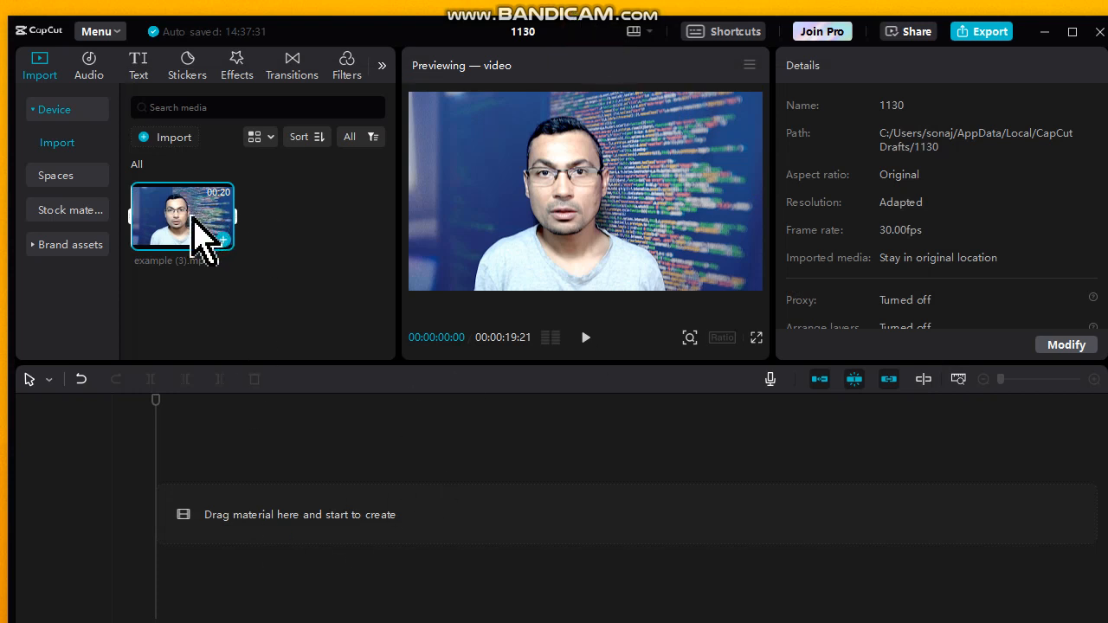
Drag example (3).mp4 onto the timeline as the video track and set the playhead at 10 seconds.
drag(182, 214, 395, 519)
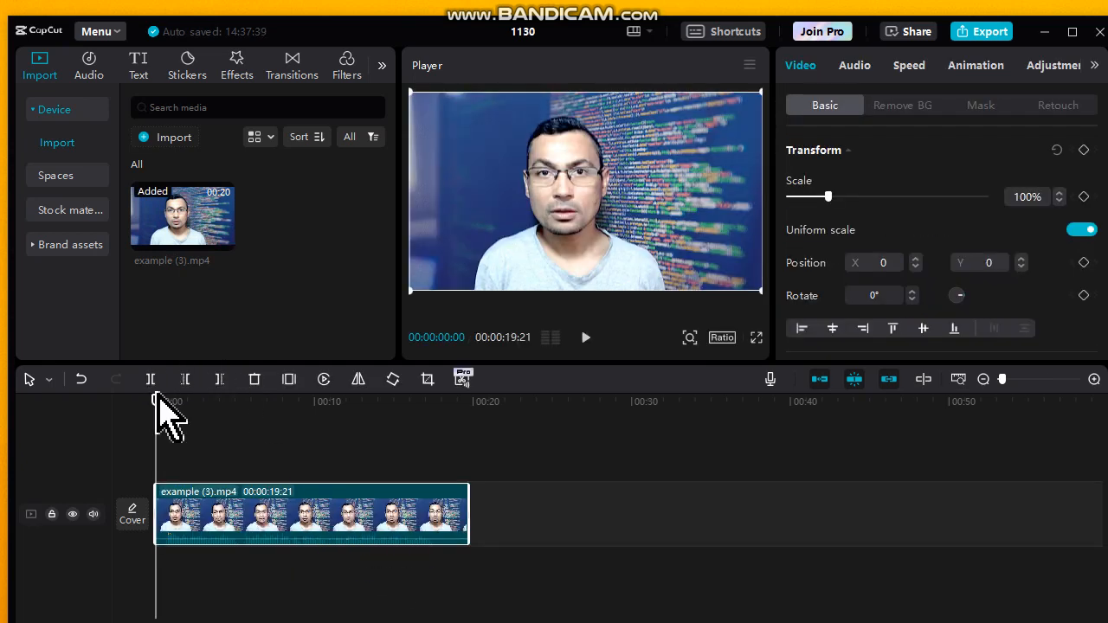
click(315, 402)
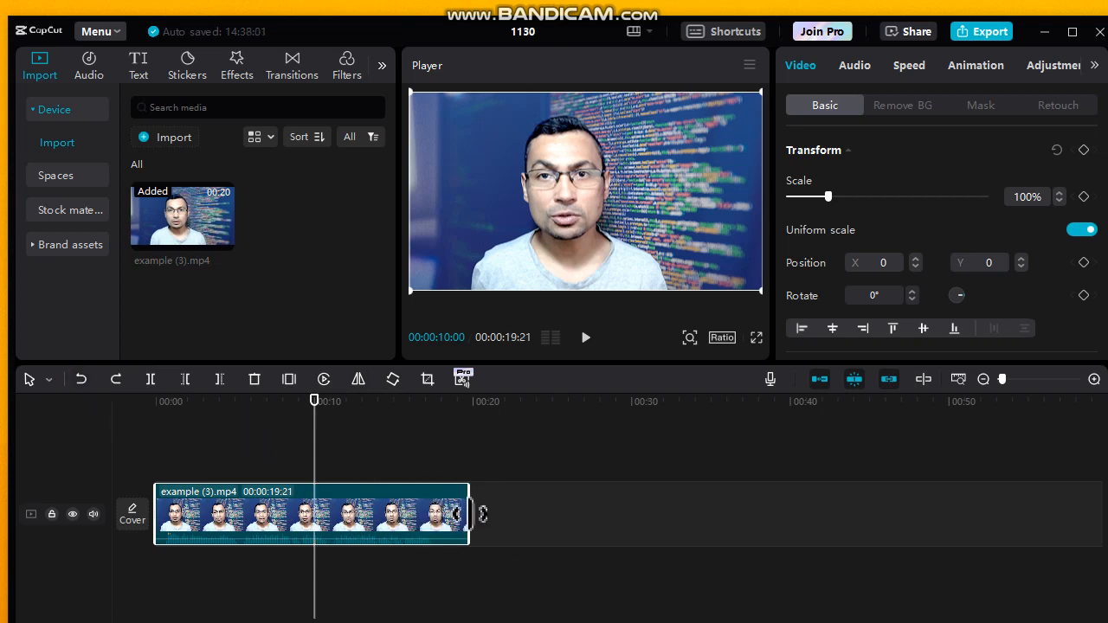
Trim the clip from its right edge down to a duration of about 00:00:04:03.
drag(457, 512, 450, 512)
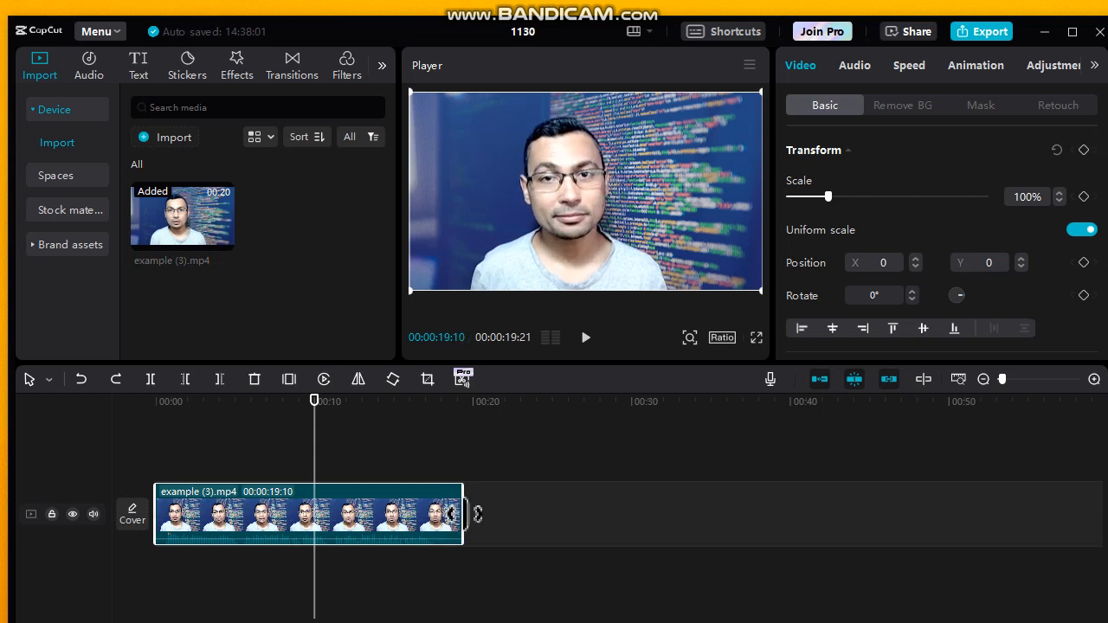
drag(450, 514, 353, 514)
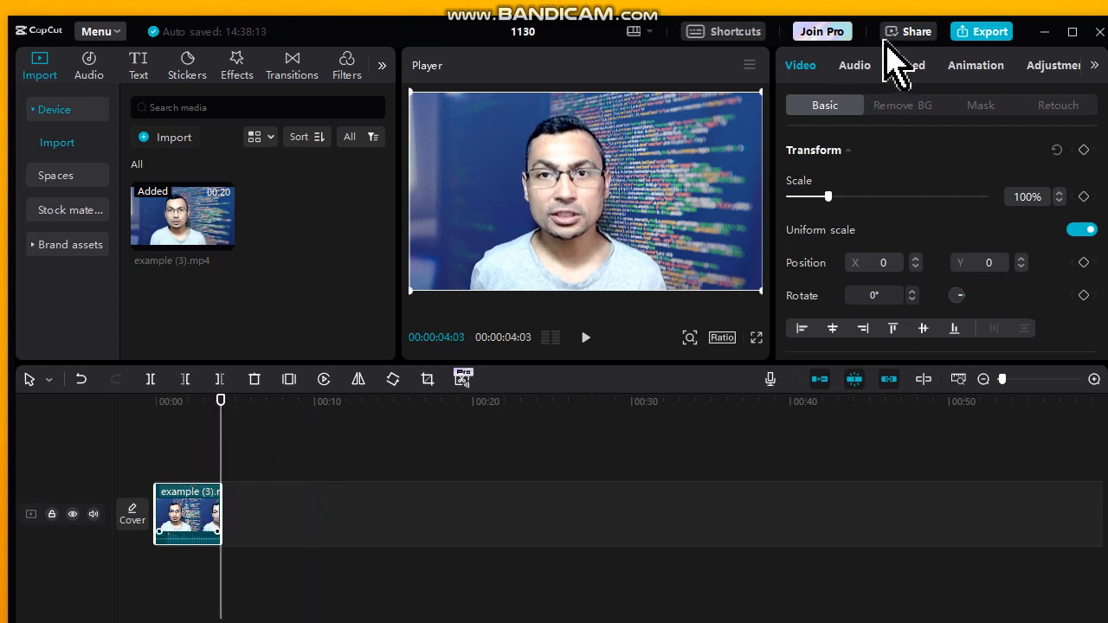
Export the trimmed clip as a 1080P H.264 MP4 named 1130(1).
click(990, 32)
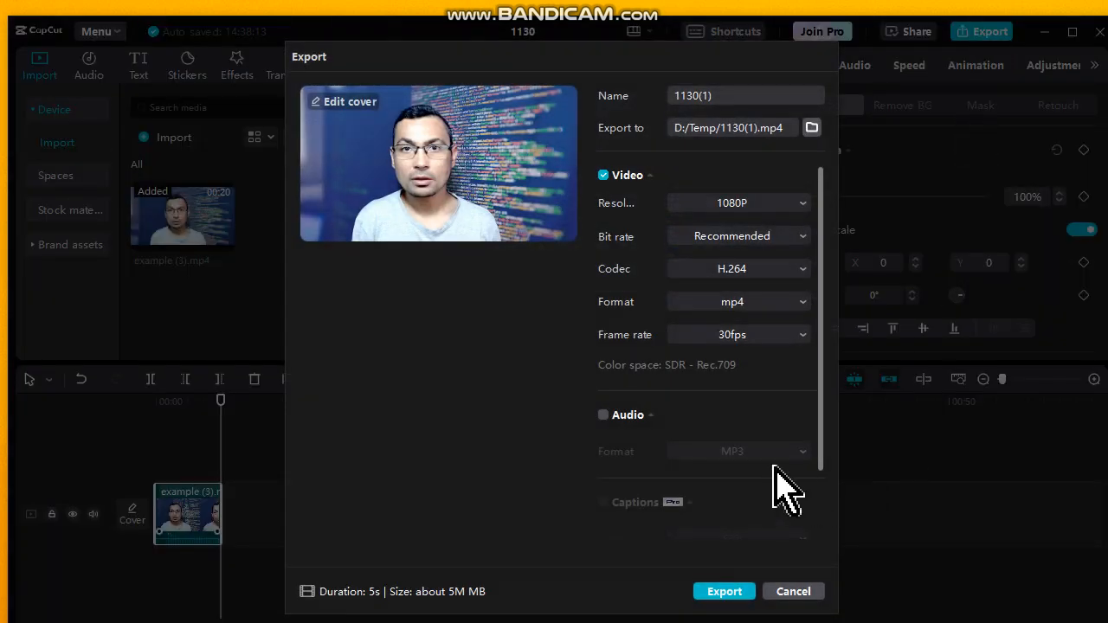
click(724, 592)
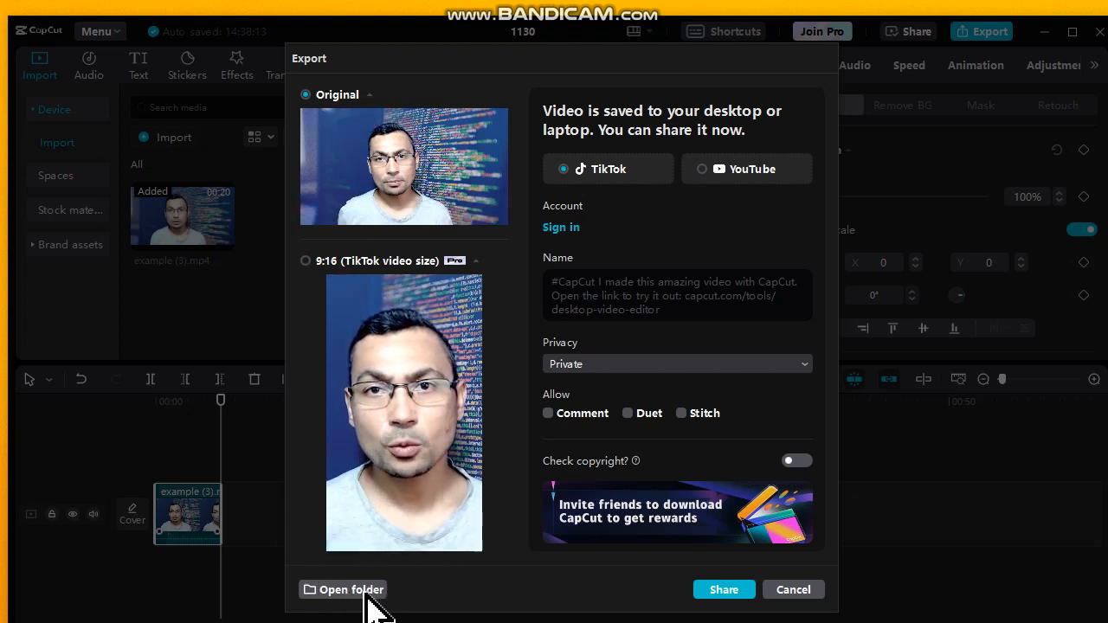
Reveal the exported 1130(1).mp4 in the D: Temp folder in File Explorer.
click(350, 588)
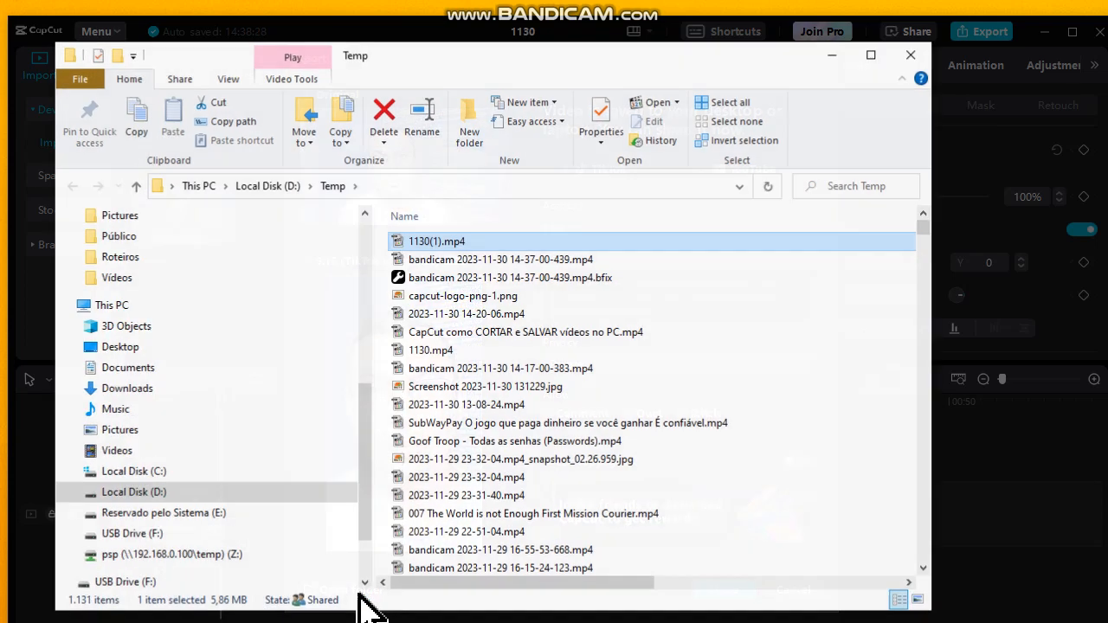
mouse_move(450, 251)
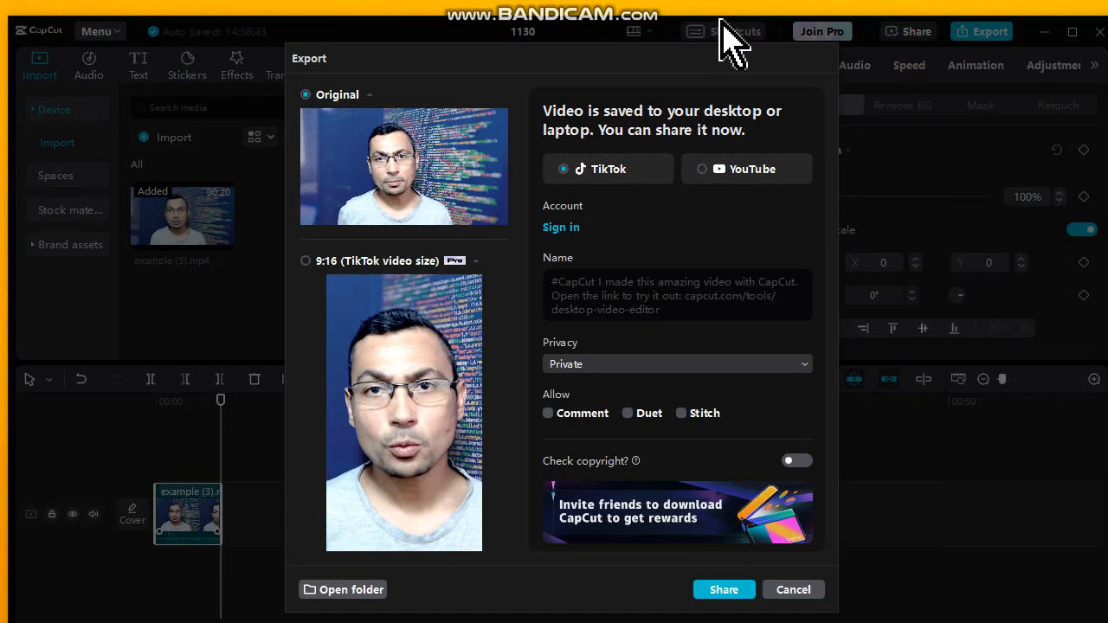
mouse_move(672, 26)
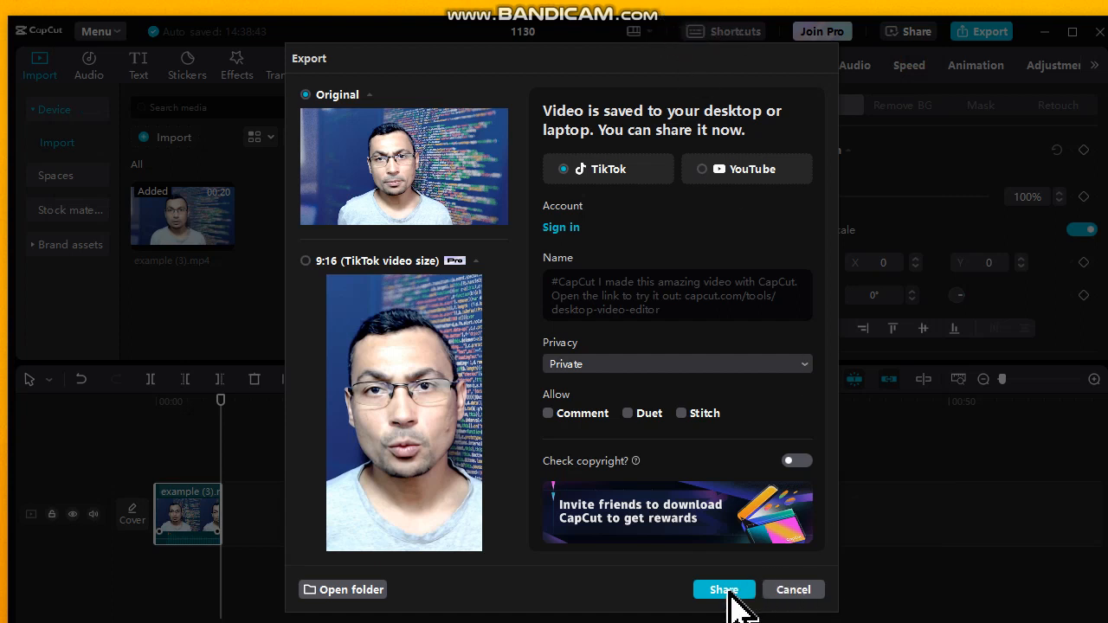
Dismiss the export-complete window and return to the editing workspace.
click(792, 589)
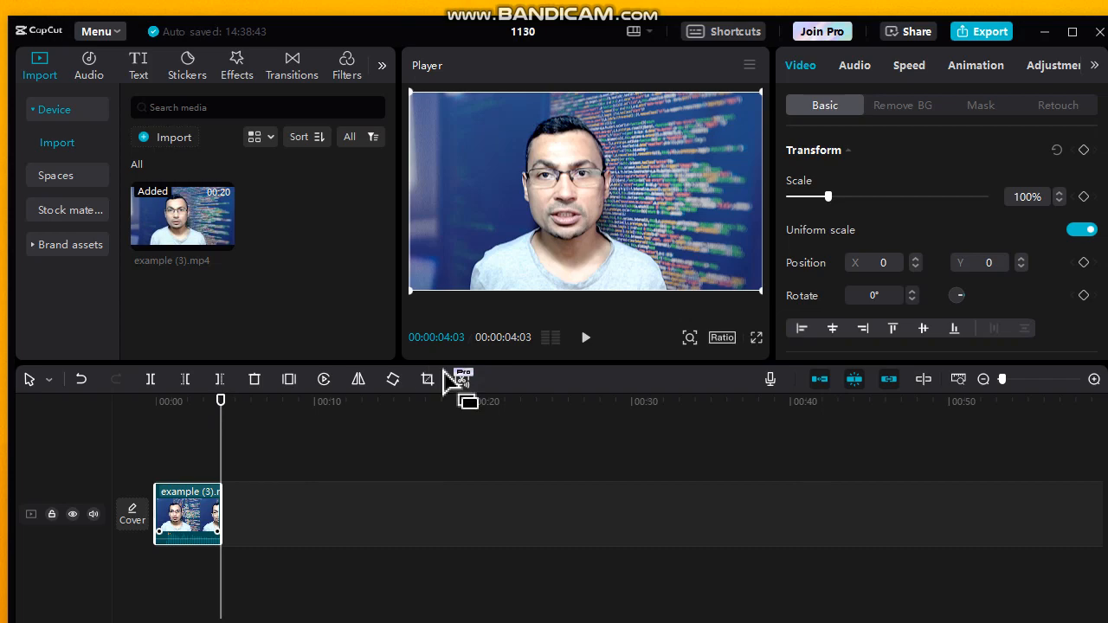